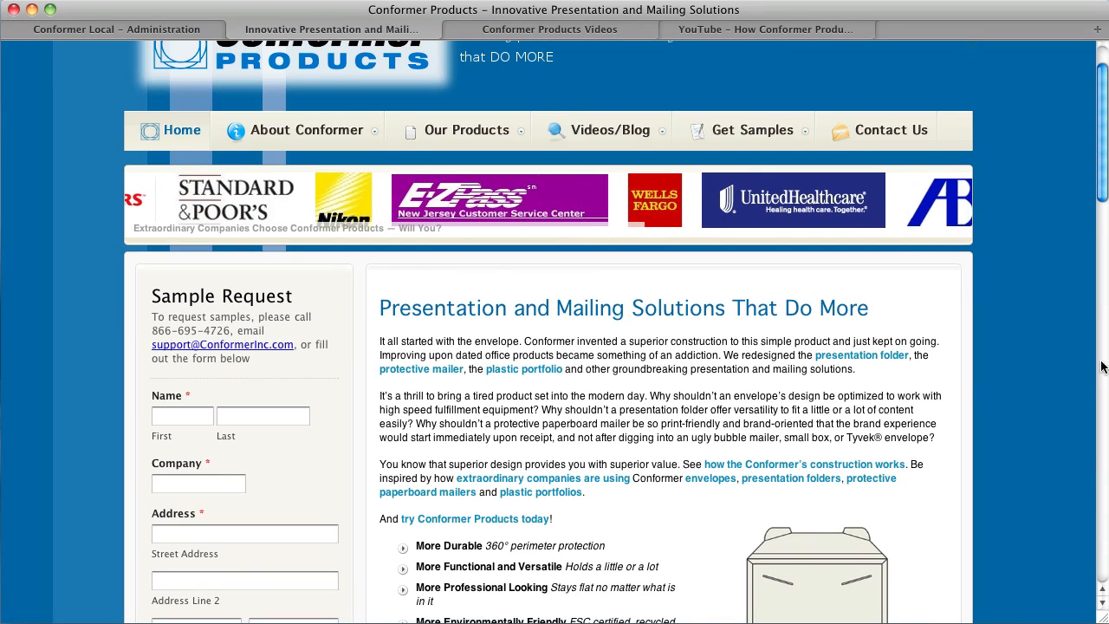
- View the Product Videos page, then open the 'How Conformer Products Work!' YouTube page
{"action": "scroll", "scroll_direction": "down", "scroll_amount": 3}
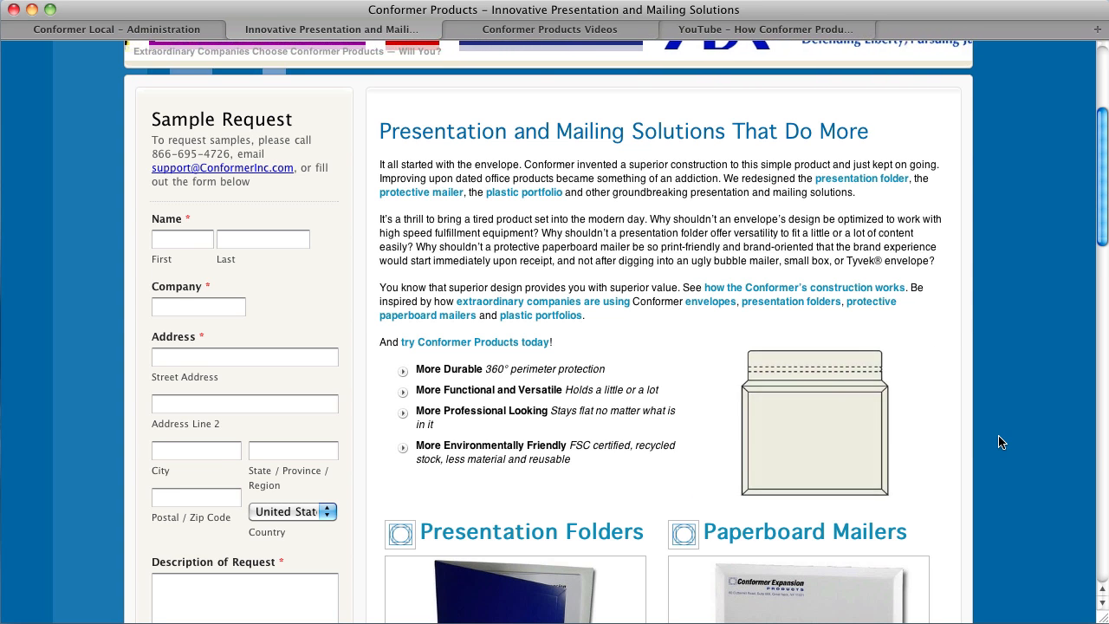
{"action": "scroll", "scroll_direction": "up", "scroll_amount": 3}
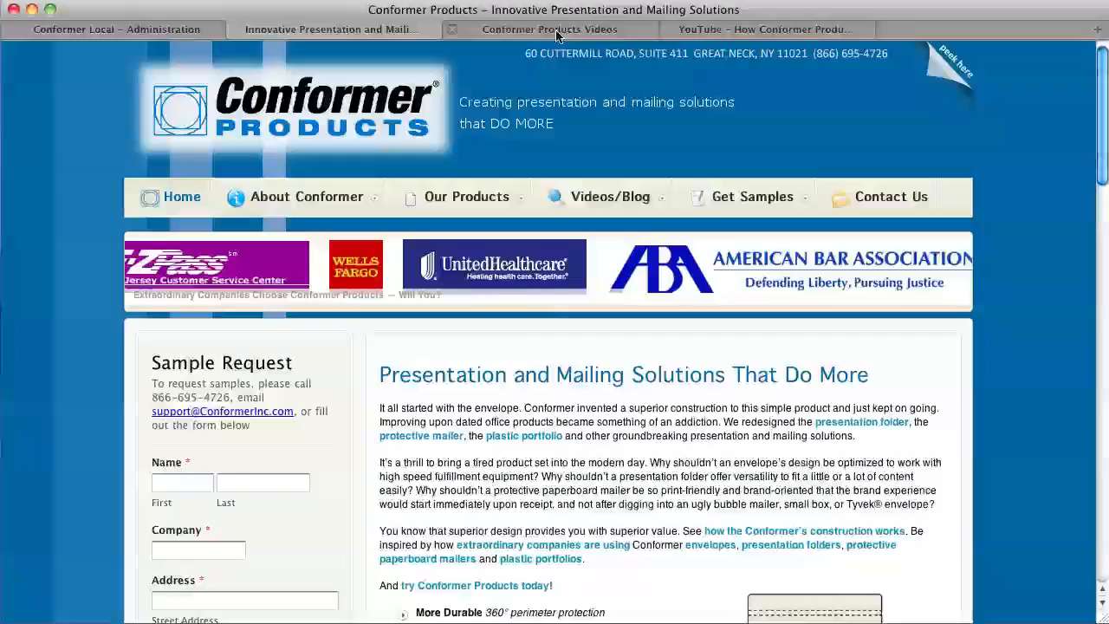
{"action": "left_click", "coordinate": [549, 28]}
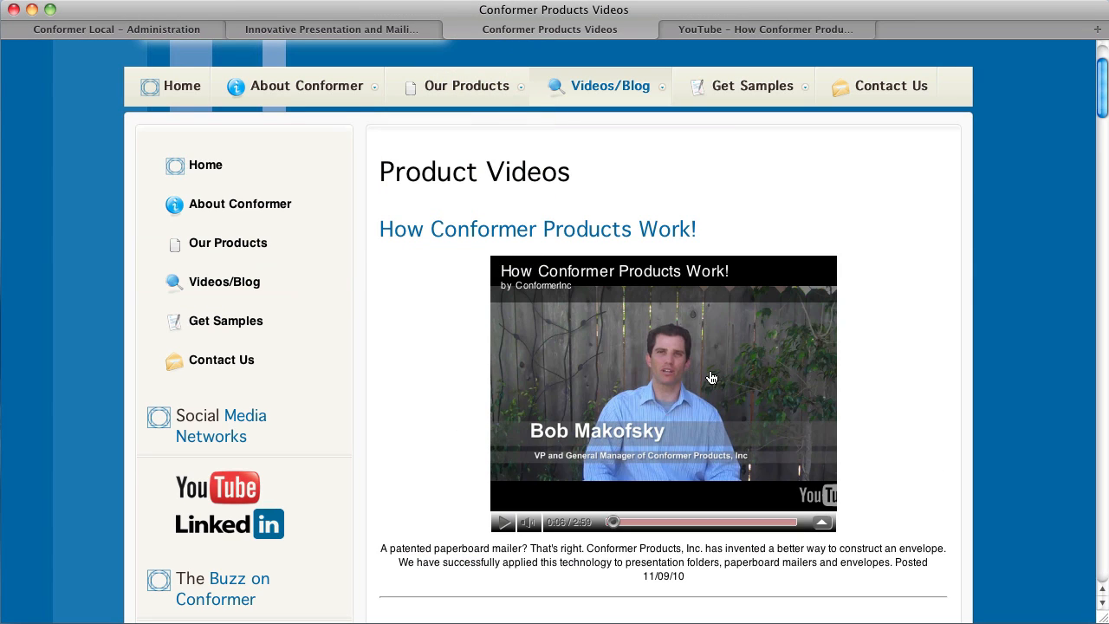
{"action": "mouse_move", "coordinate": [875, 382]}
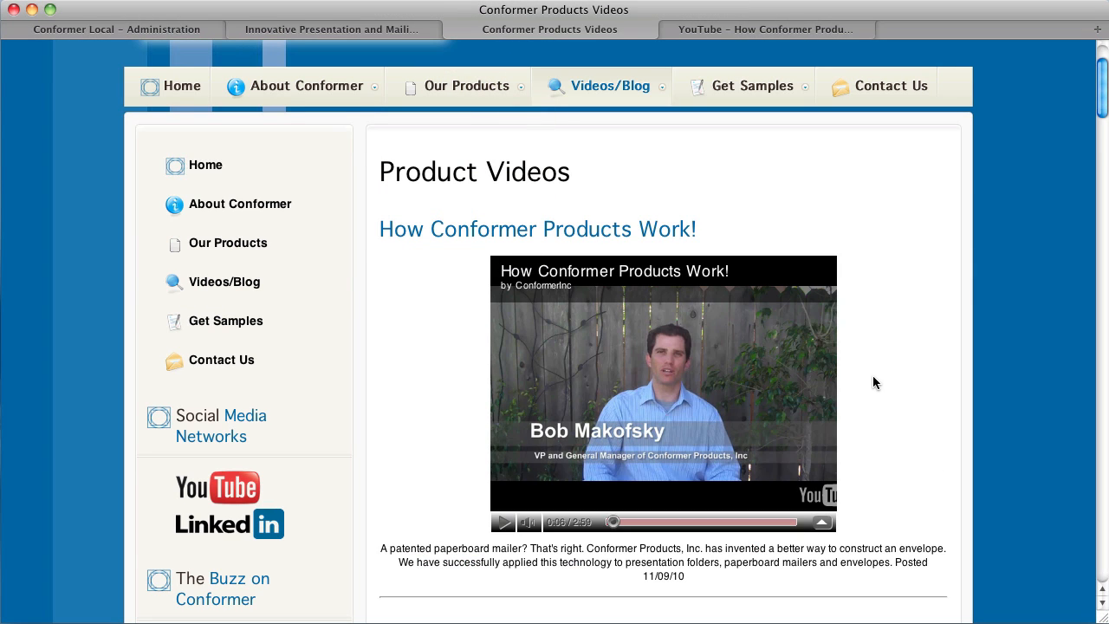
{"action": "mouse_move", "coordinate": [977, 153]}
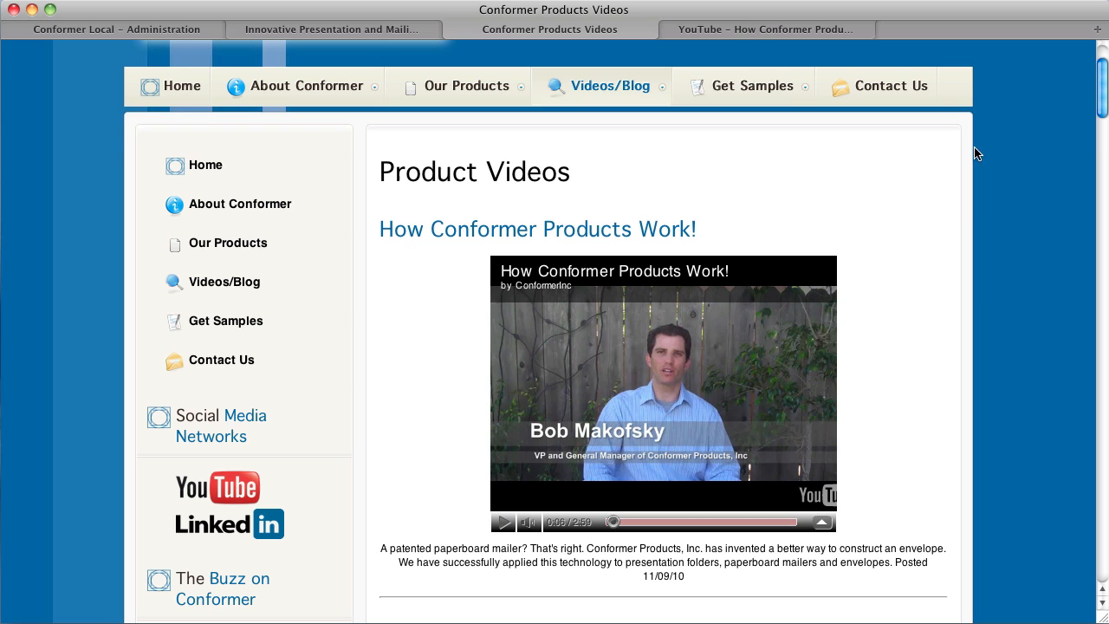
{"action": "mouse_move", "coordinate": [734, 29]}
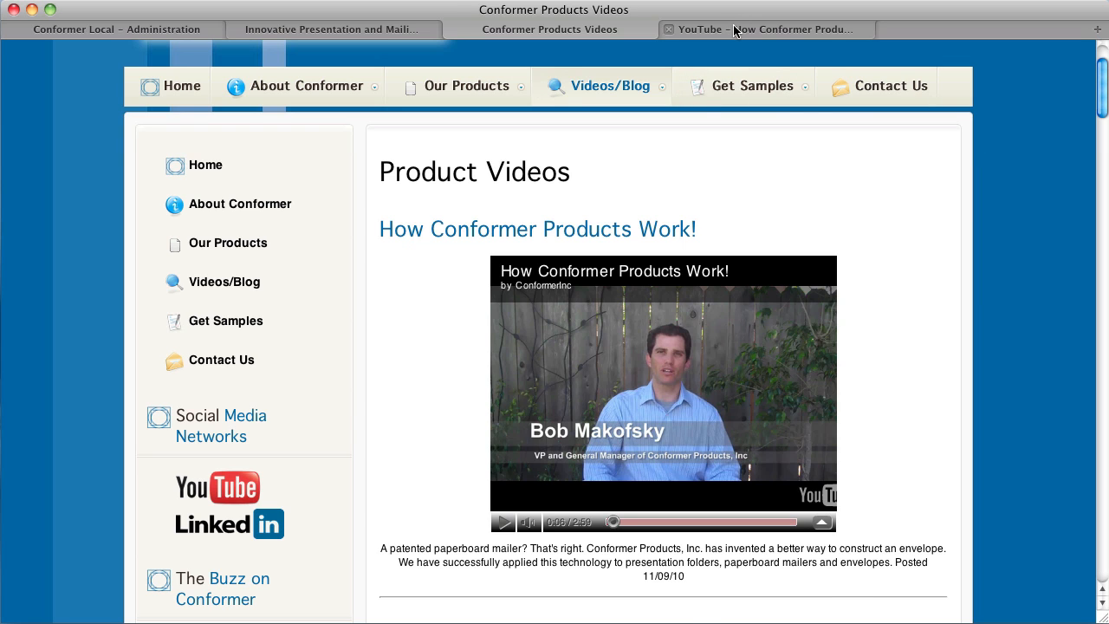
{"action": "left_click", "coordinate": [764, 29]}
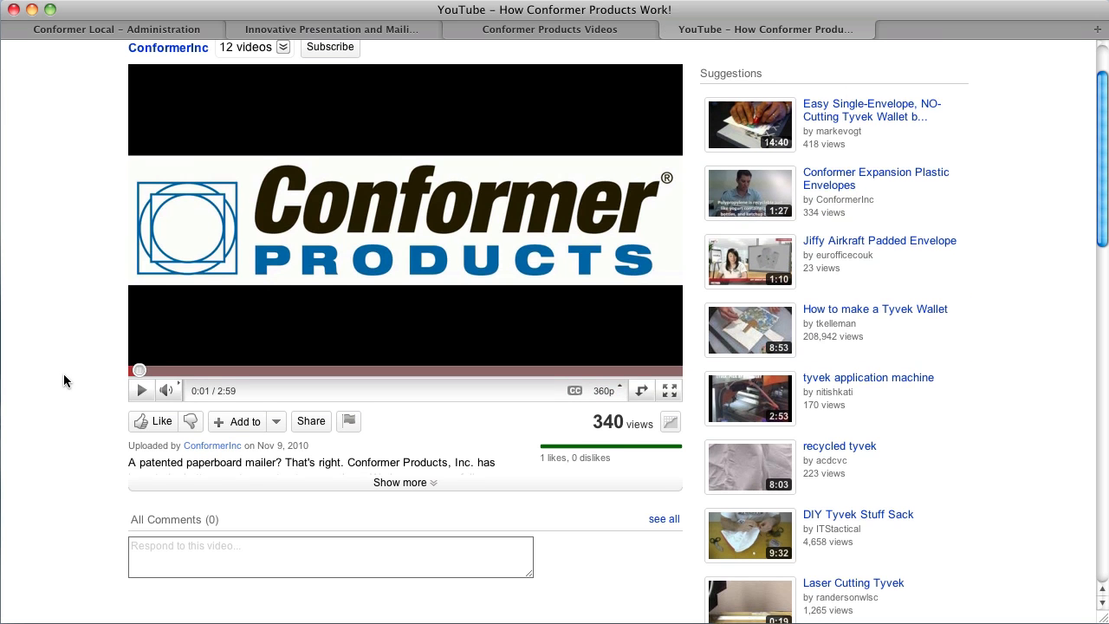
{"action": "scroll", "scroll_direction": "up", "scroll_amount": 3}
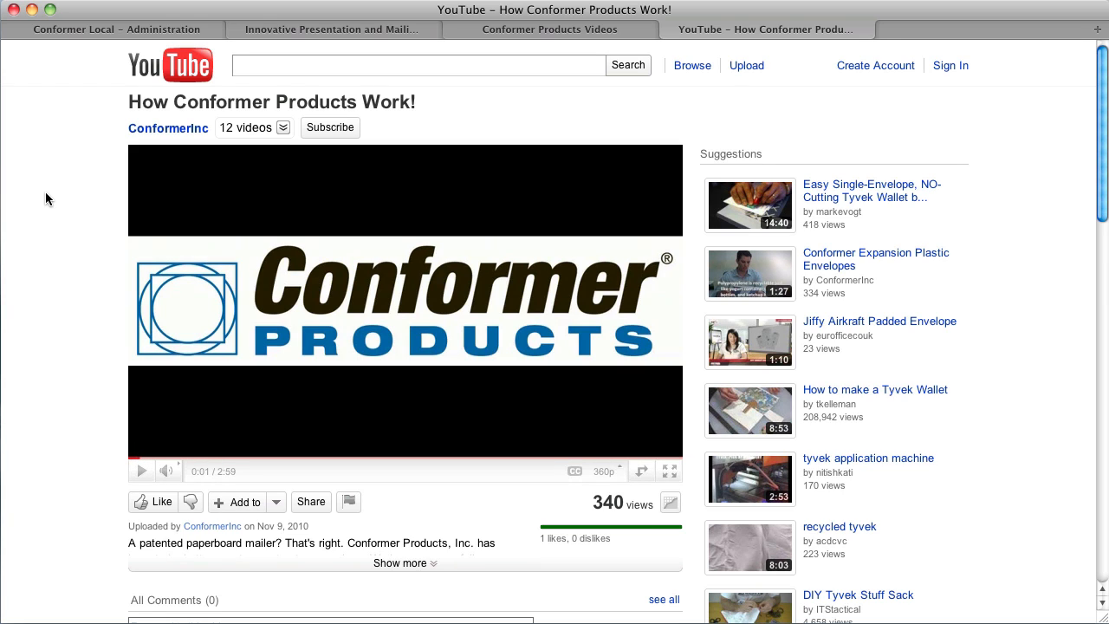
{"action": "mouse_move", "coordinate": [277, 316]}
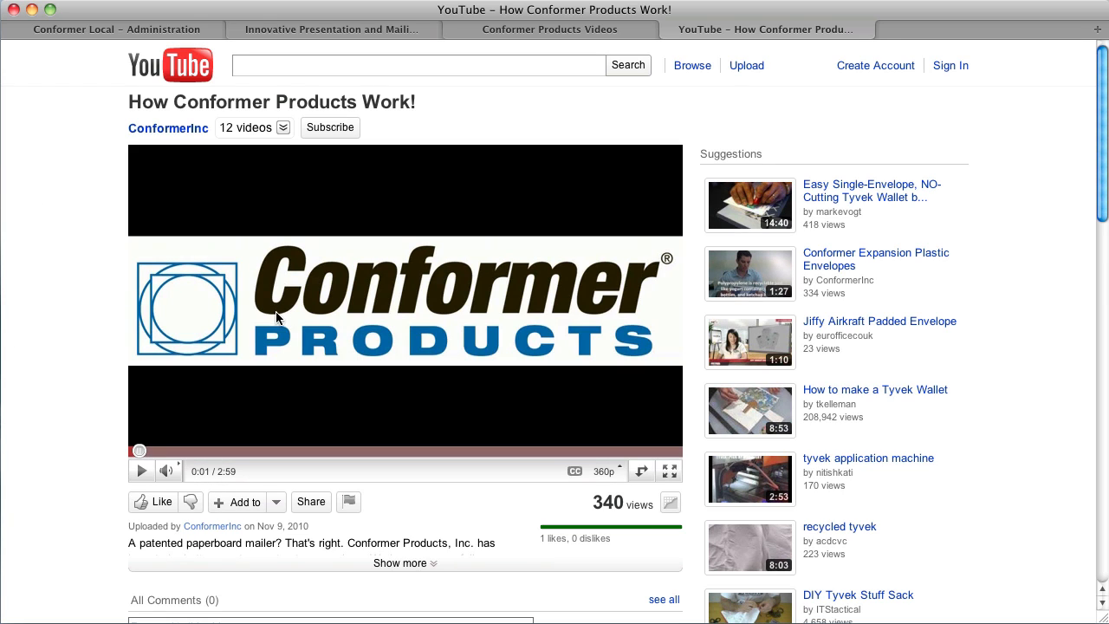
- Open 'Conformer Products - Innovative Presentation and Mailing Solutions' from Front Page Manager in the WYSIWYG editor
{"action": "left_click", "coordinate": [115, 29]}
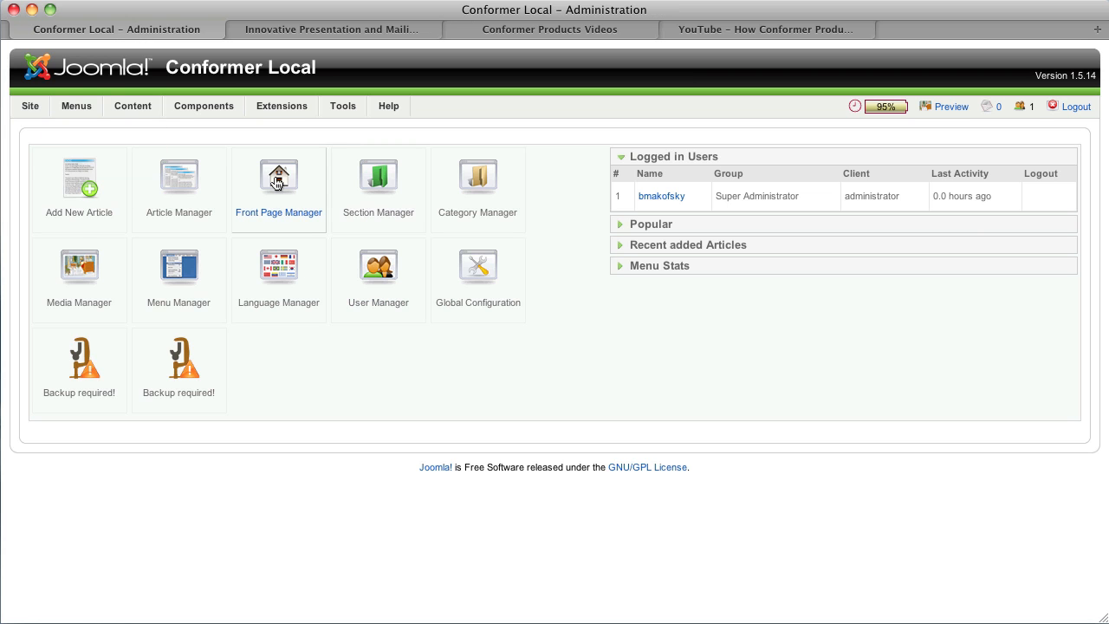
{"action": "left_click", "coordinate": [278, 174]}
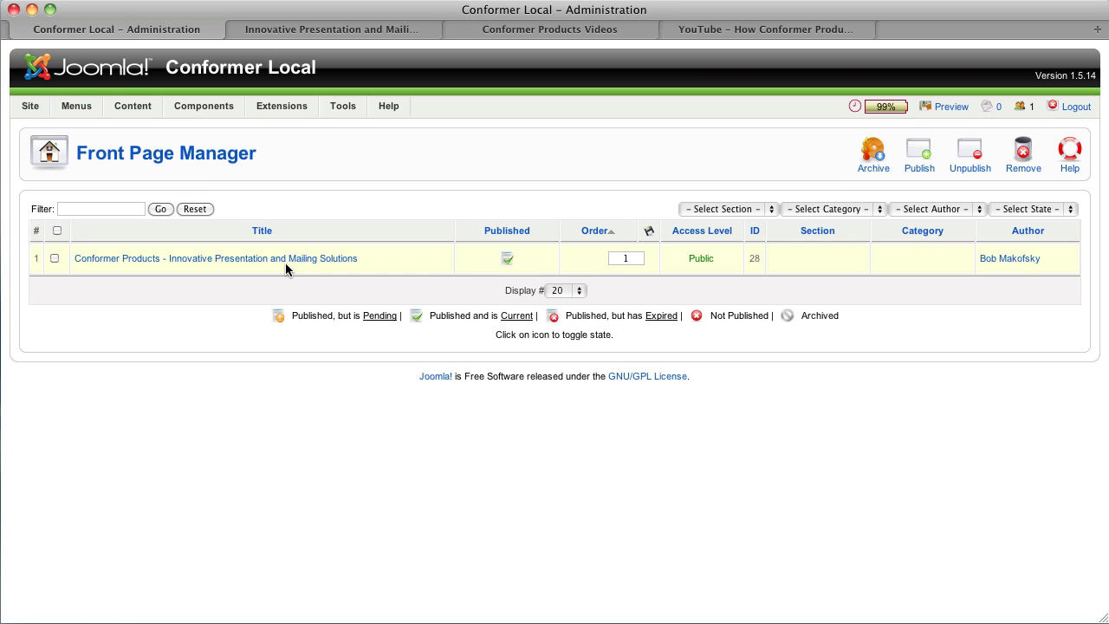
{"action": "left_click", "coordinate": [216, 258]}
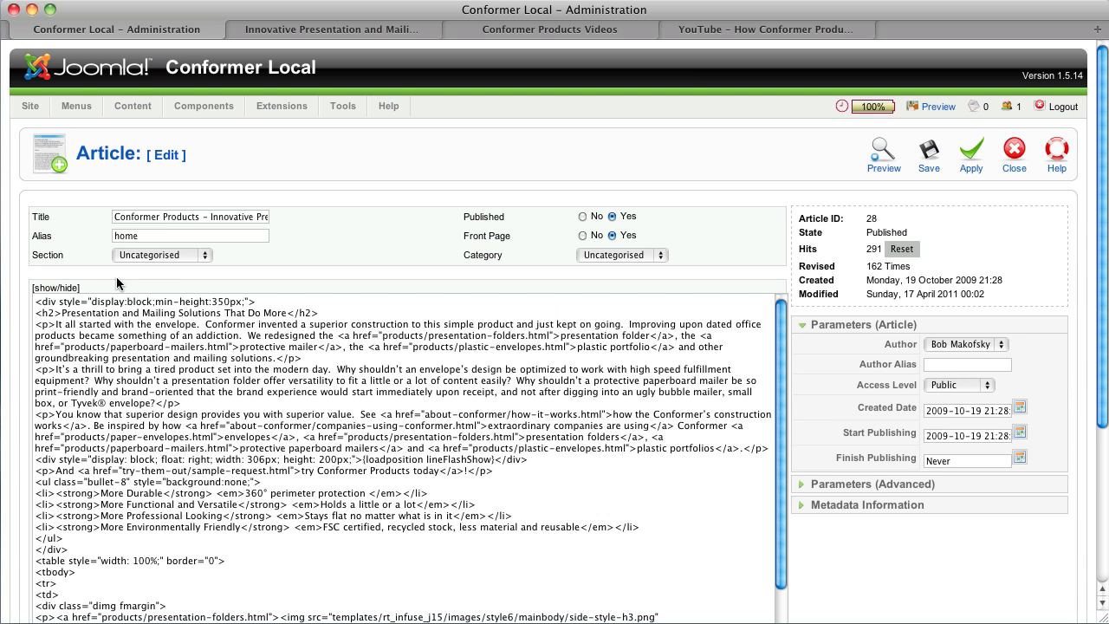
{"action": "left_click", "coordinate": [54, 286]}
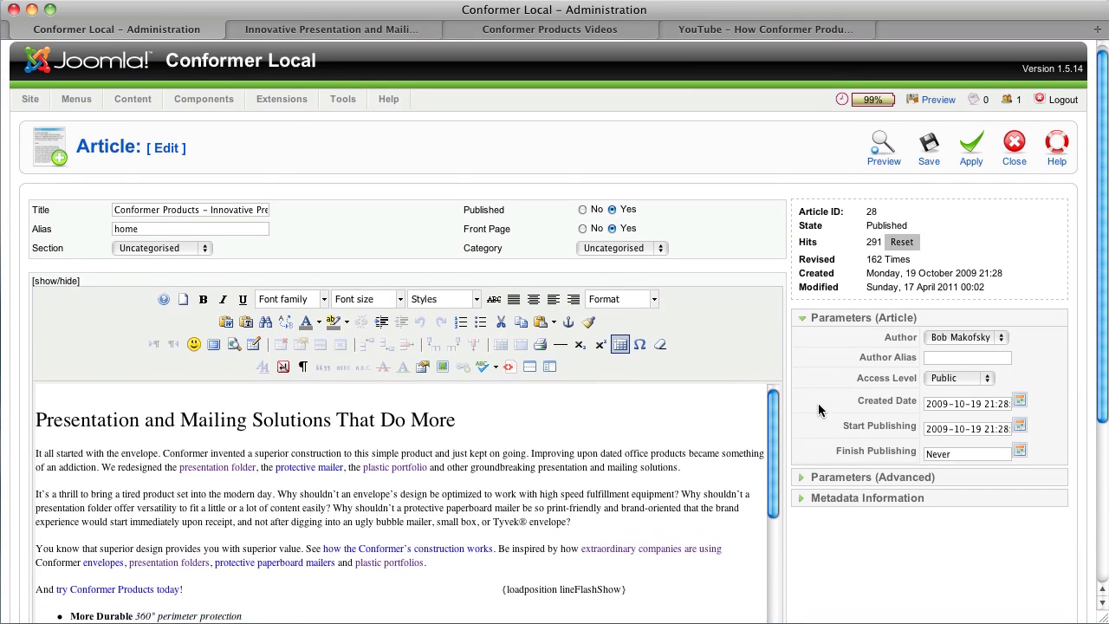
{"action": "scroll", "scroll_direction": "down", "scroll_amount": 3}
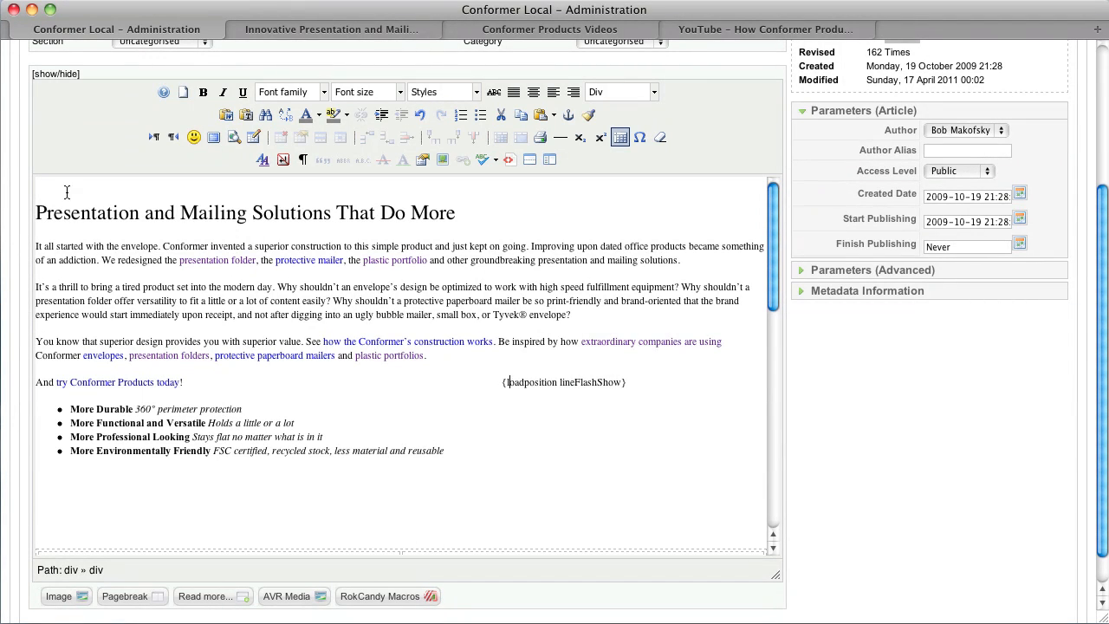
- Switch the article body back to raw HTML and return to the YouTube video page
{"action": "left_click", "coordinate": [55, 74]}
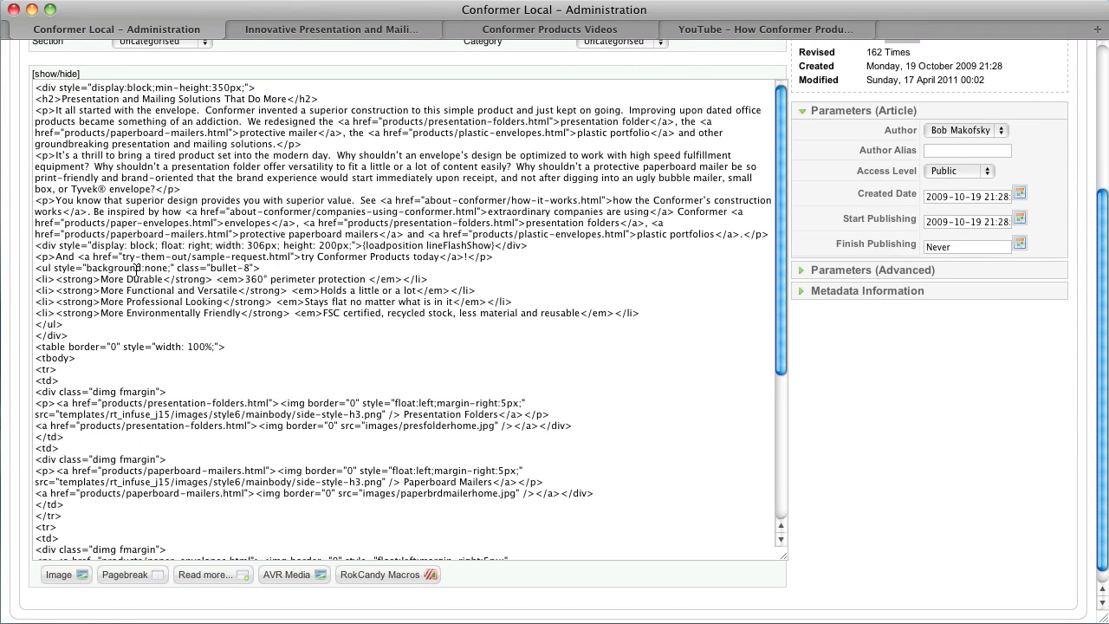
{"action": "mouse_move", "coordinate": [503, 280]}
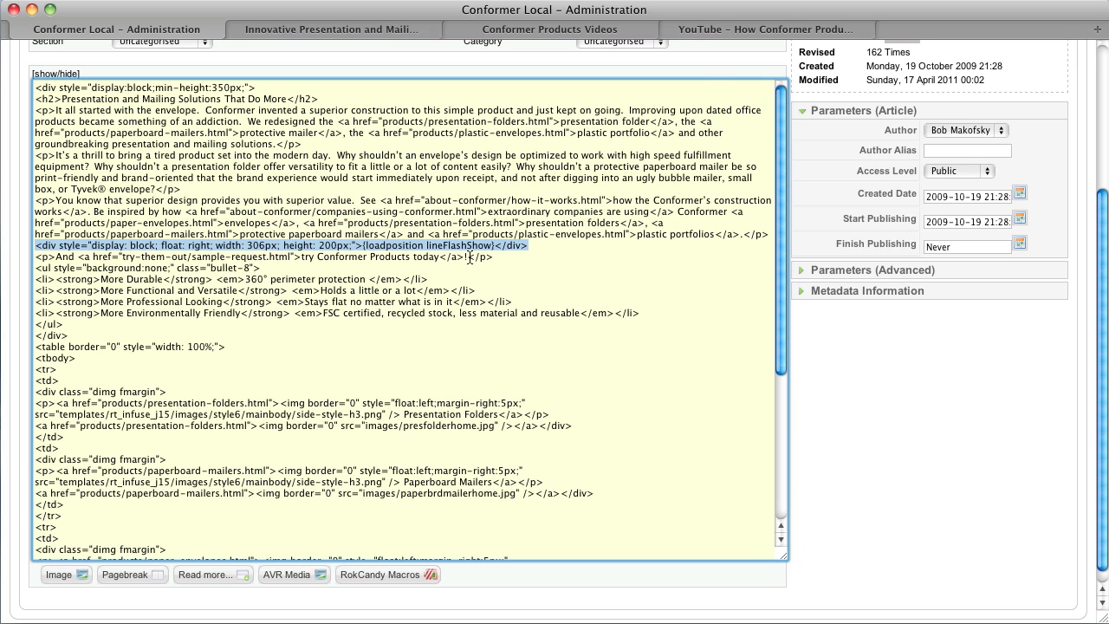
{"action": "left_click", "coordinate": [766, 29]}
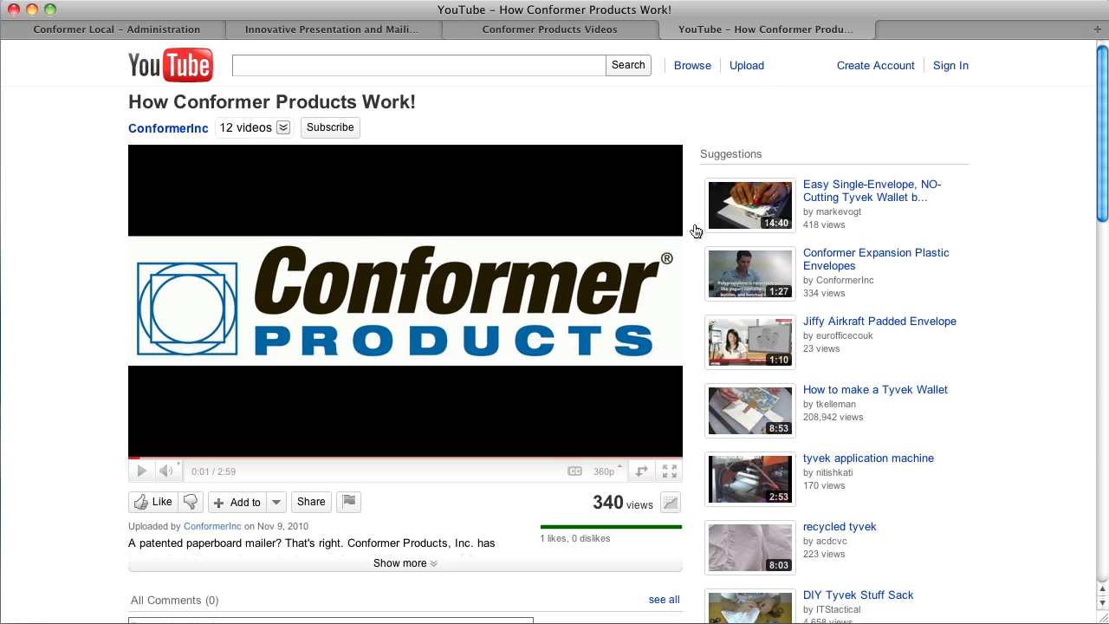
{"action": "mouse_move", "coordinate": [311, 501]}
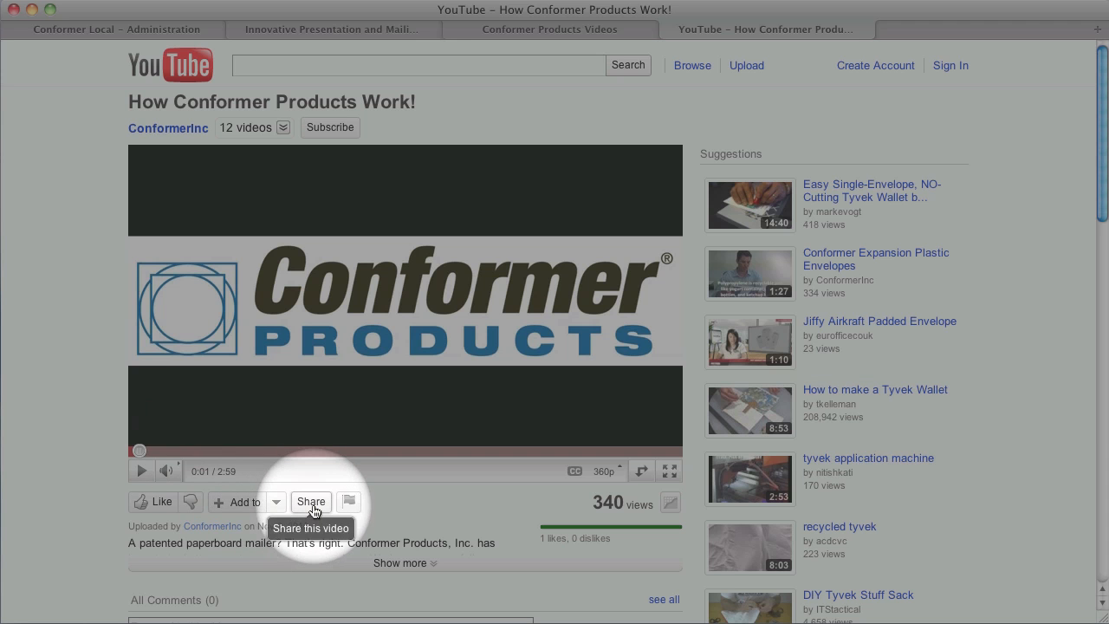
- Reveal and select the video's iframe embed code, with the size options in view
{"action": "left_click", "coordinate": [310, 501]}
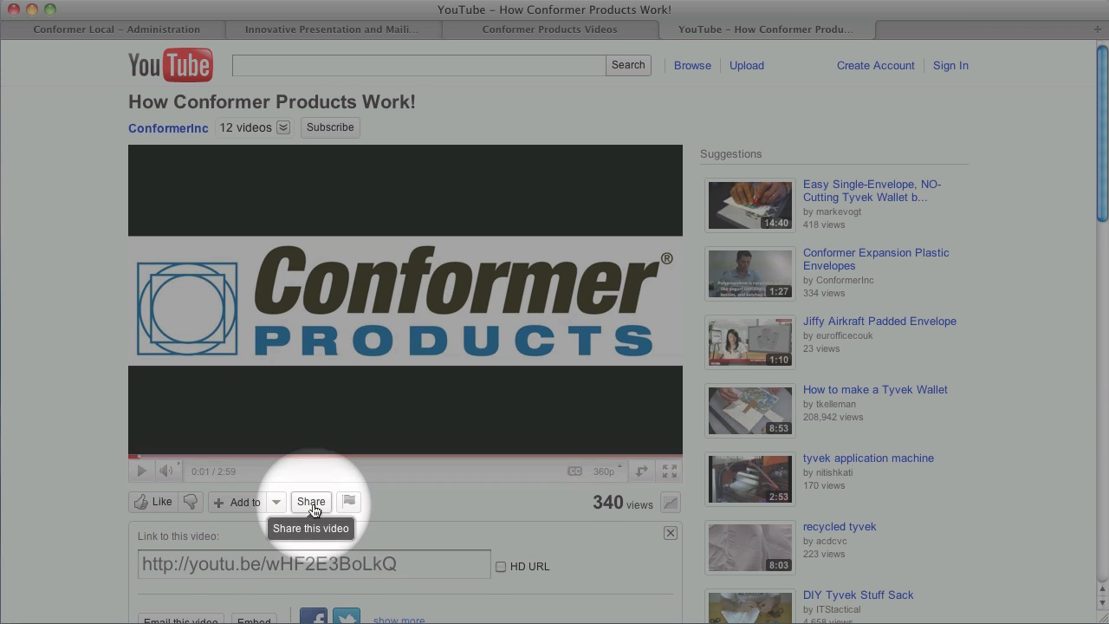
{"action": "scroll", "scroll_direction": "down", "scroll_amount": 3}
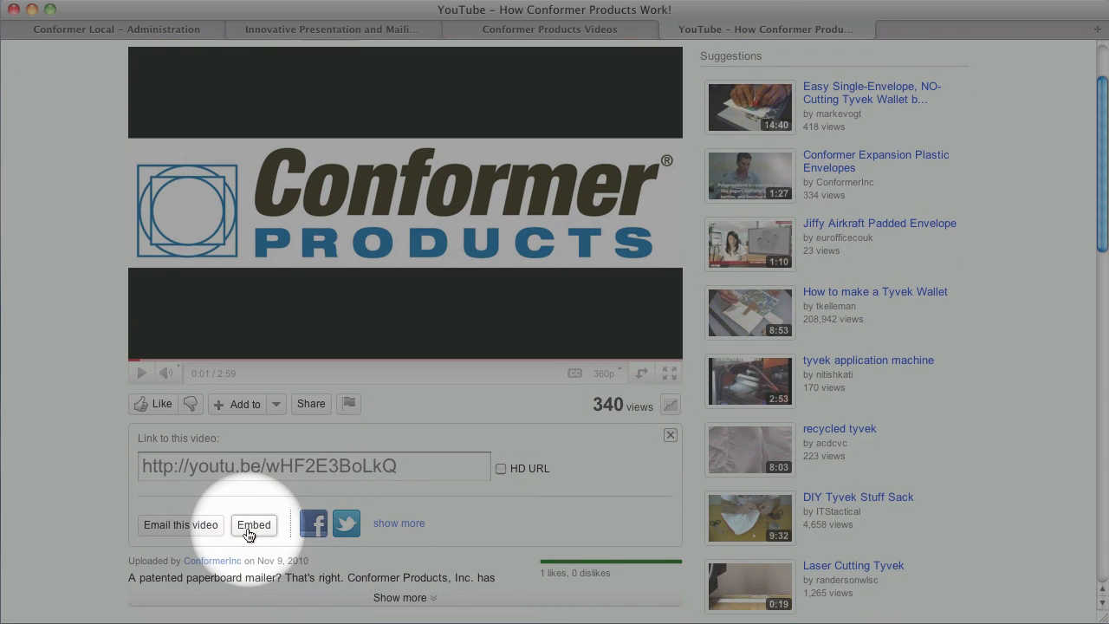
{"action": "left_click", "coordinate": [254, 525]}
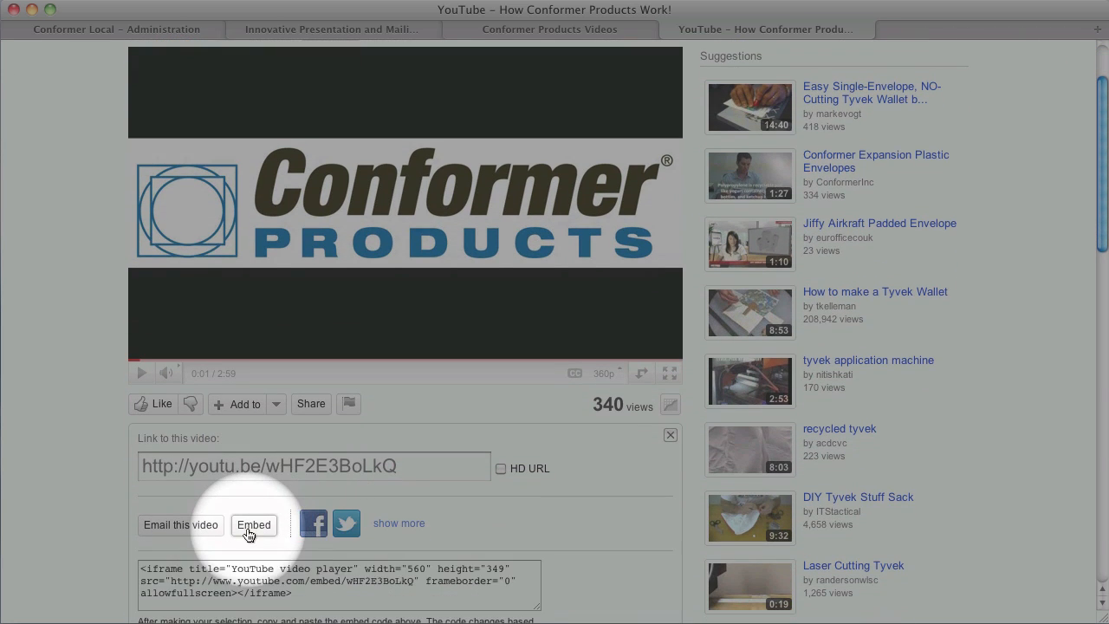
{"action": "scroll", "scroll_direction": "down", "scroll_amount": 3}
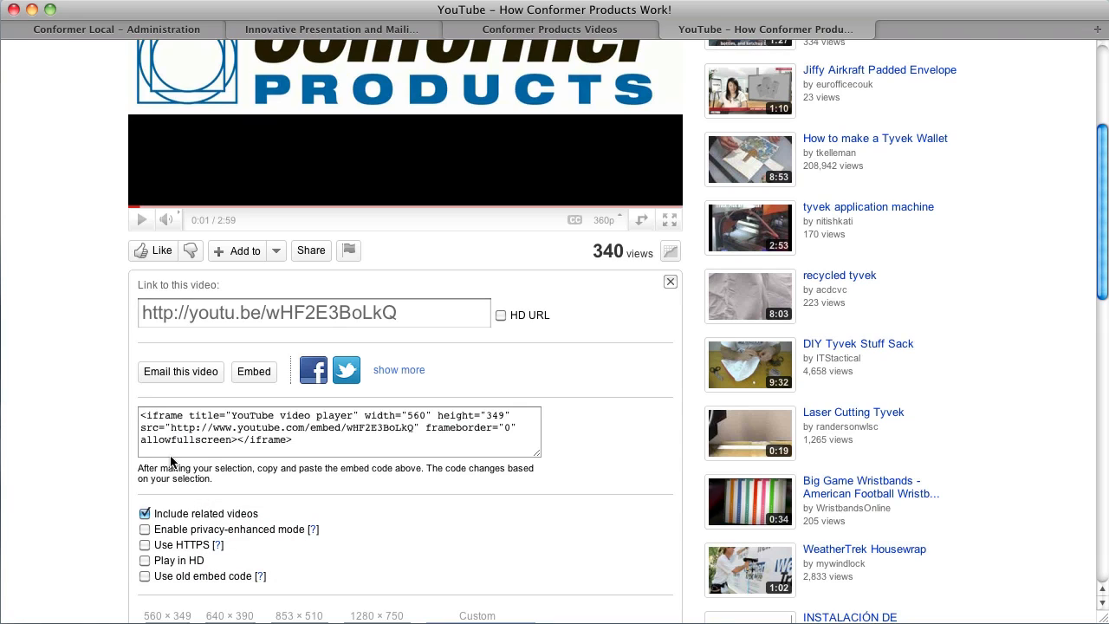
{"action": "triple_click", "coordinate": [338, 425]}
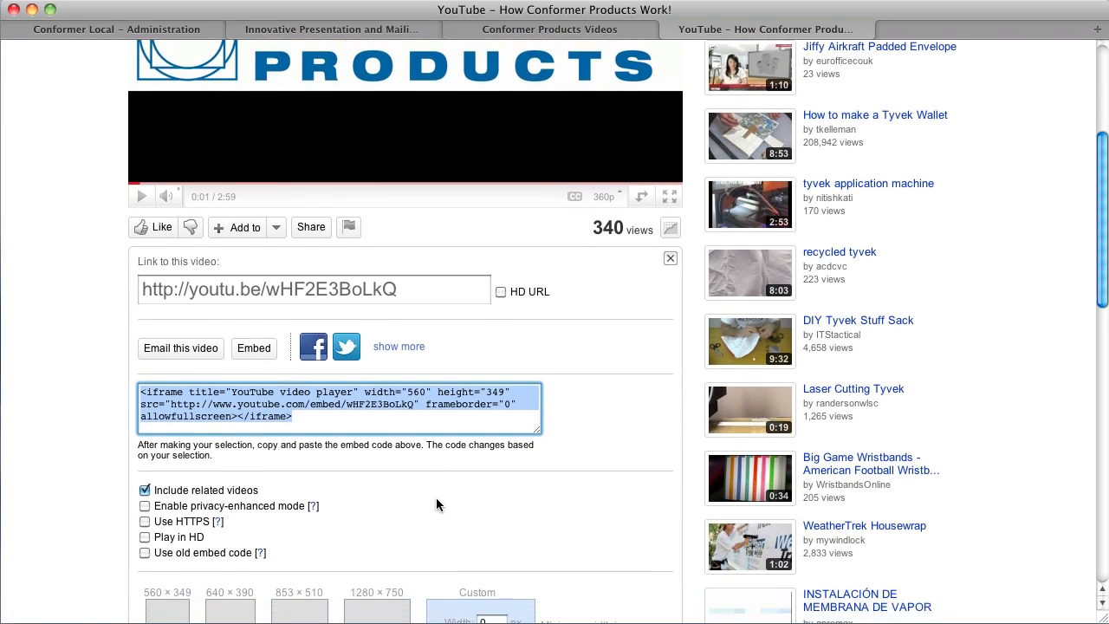
{"action": "scroll", "scroll_direction": "down", "scroll_amount": 3}
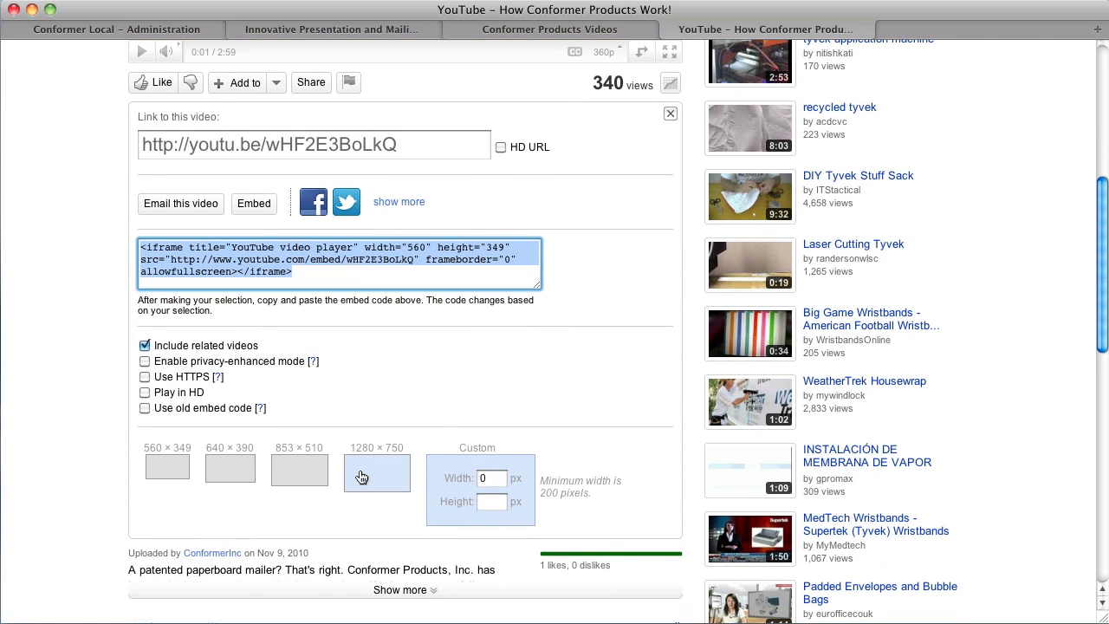
{"action": "mouse_move", "coordinate": [363, 473]}
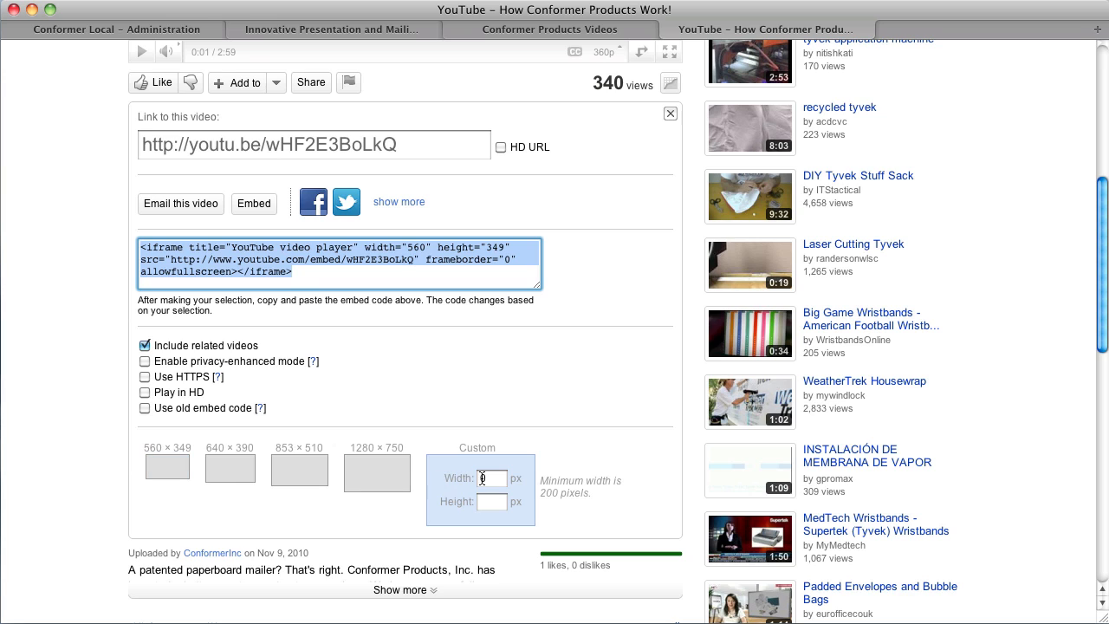
- Set a custom 306×202 player size with related videos turned off, then return to Joomla
{"action": "left_click", "coordinate": [491, 477]}
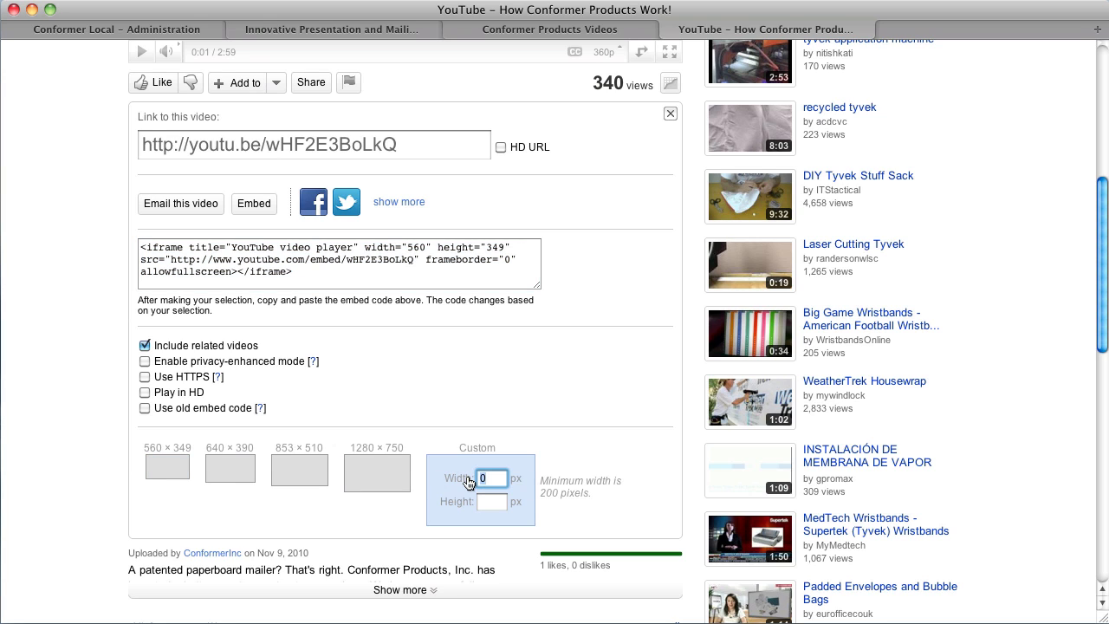
{"action": "type", "text": "306"}
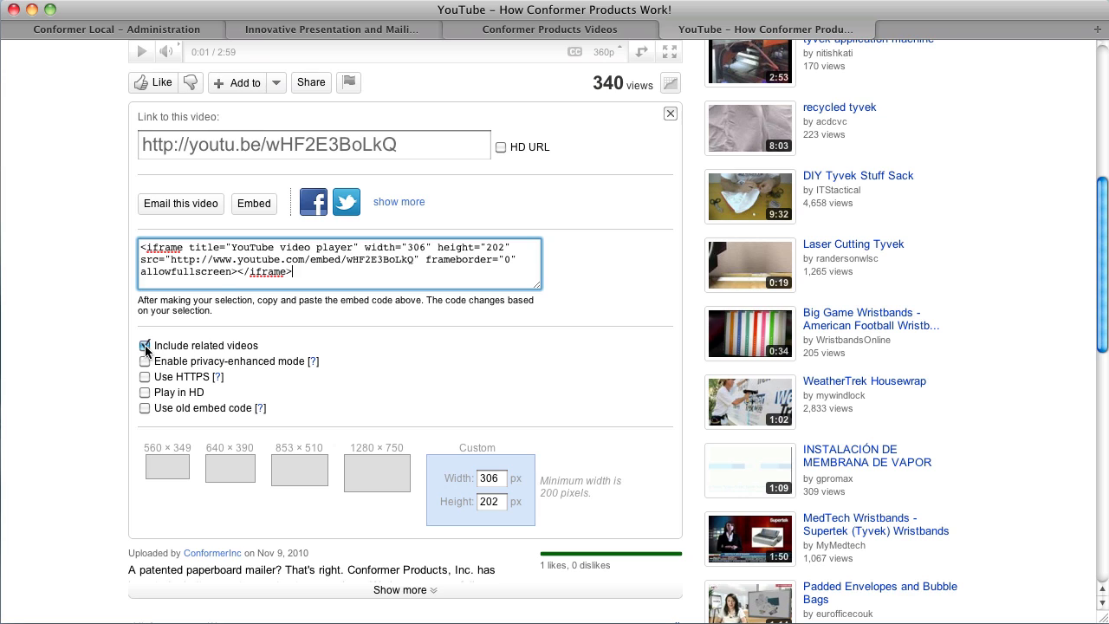
{"action": "left_click", "coordinate": [145, 345]}
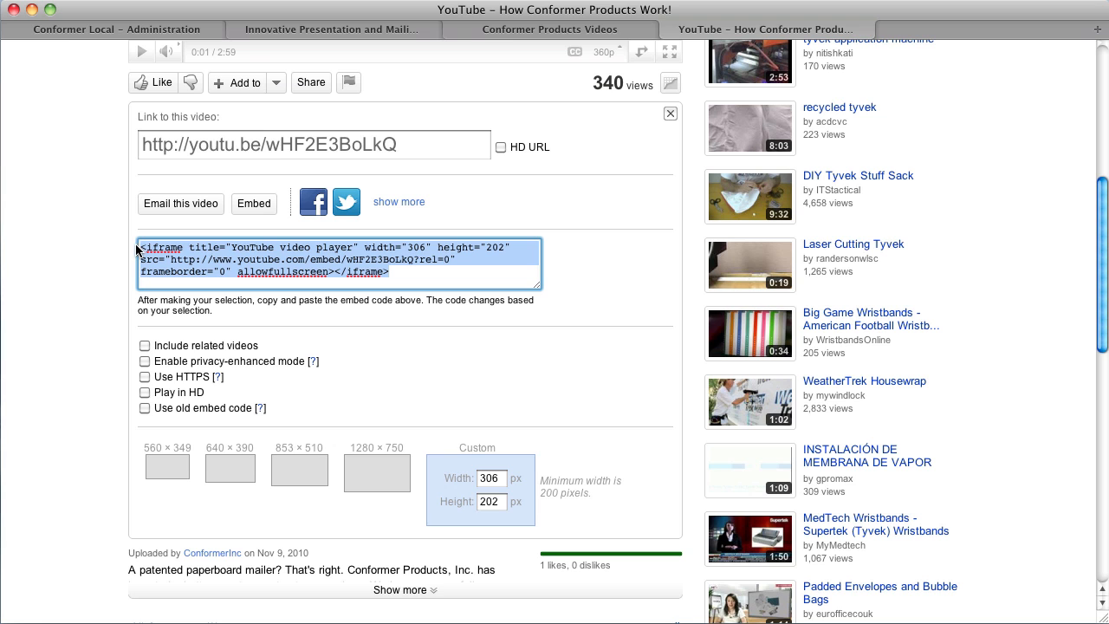
{"action": "left_click", "coordinate": [115, 28]}
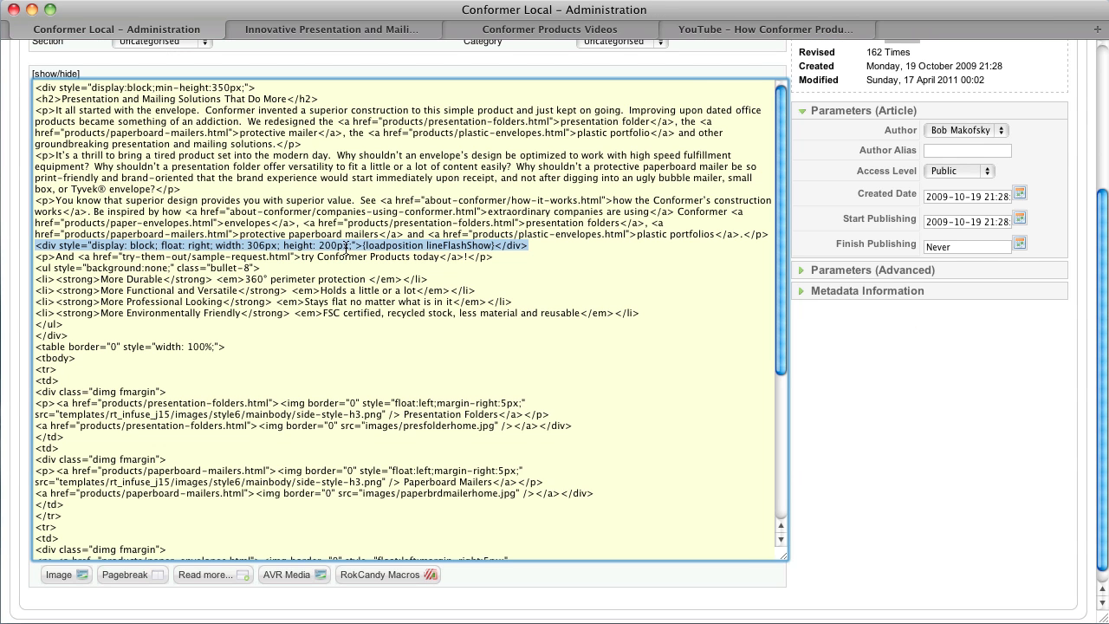
{"action": "mouse_move", "coordinate": [100, 247]}
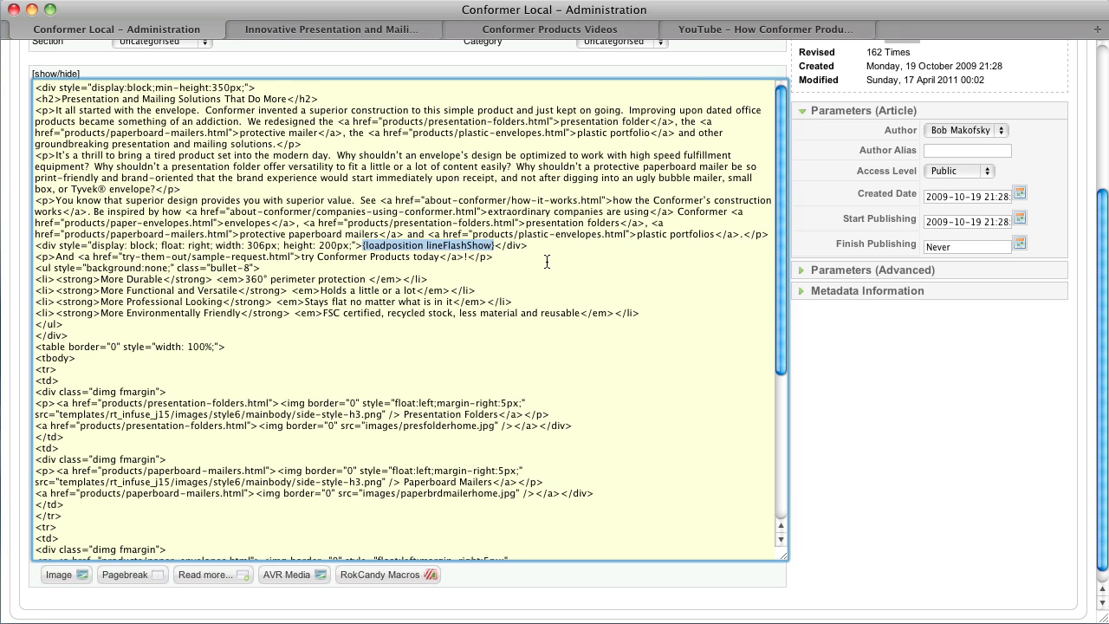
- Replace {loadposition lineFlashShow} with the YouTube iframe code and apply the article changes
{"action": "key", "text": "Delete"}
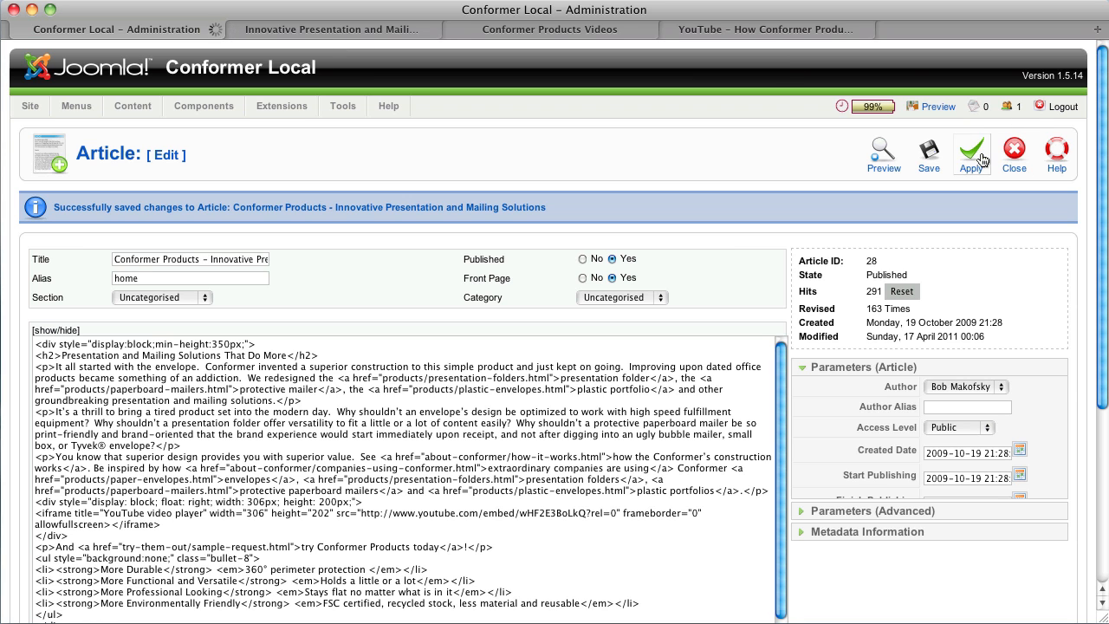
{"action": "left_click", "coordinate": [971, 154]}
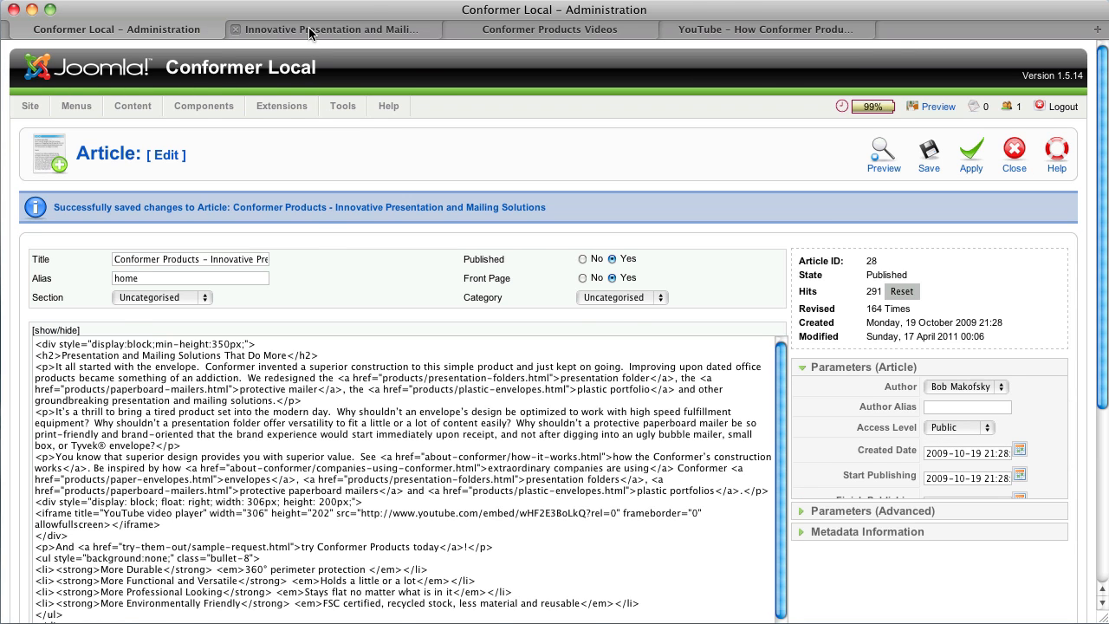
{"action": "left_click", "coordinate": [329, 29]}
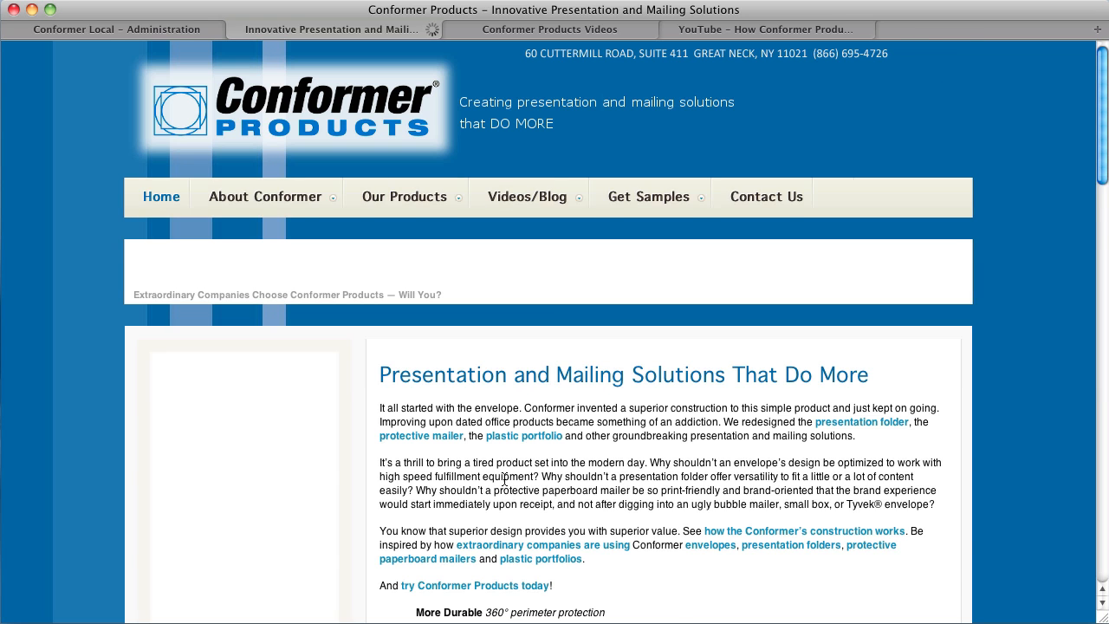
- Scroll the live homepage to the embedded YouTube player beside the product benefits list
{"action": "scroll", "scroll_direction": "down", "scroll_amount": 3}
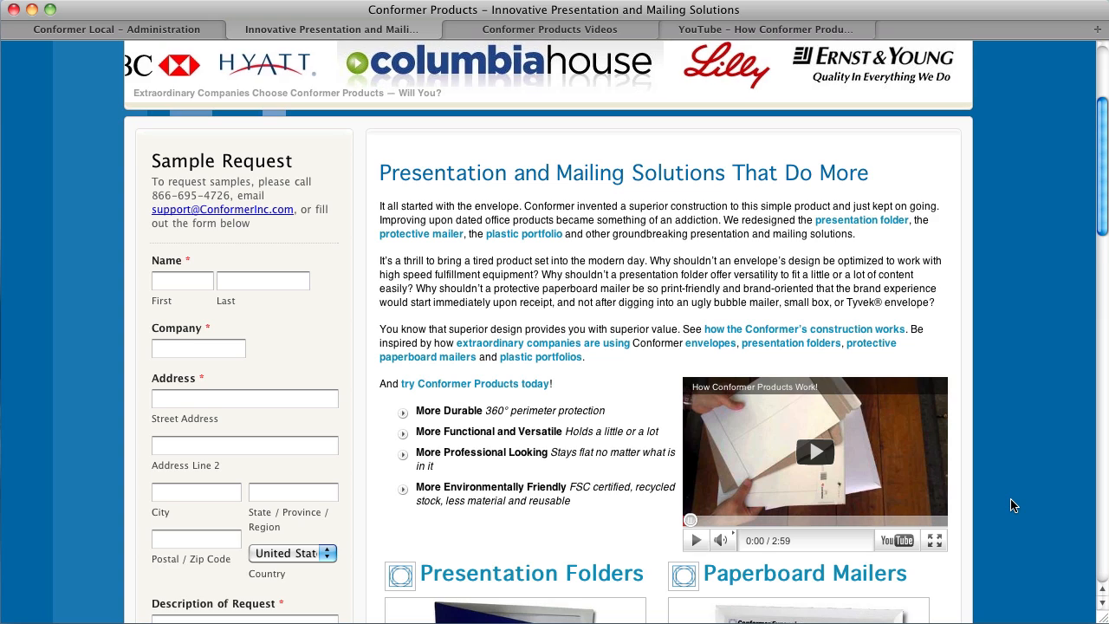
{"action": "scroll", "scroll_direction": "down", "scroll_amount": 3}
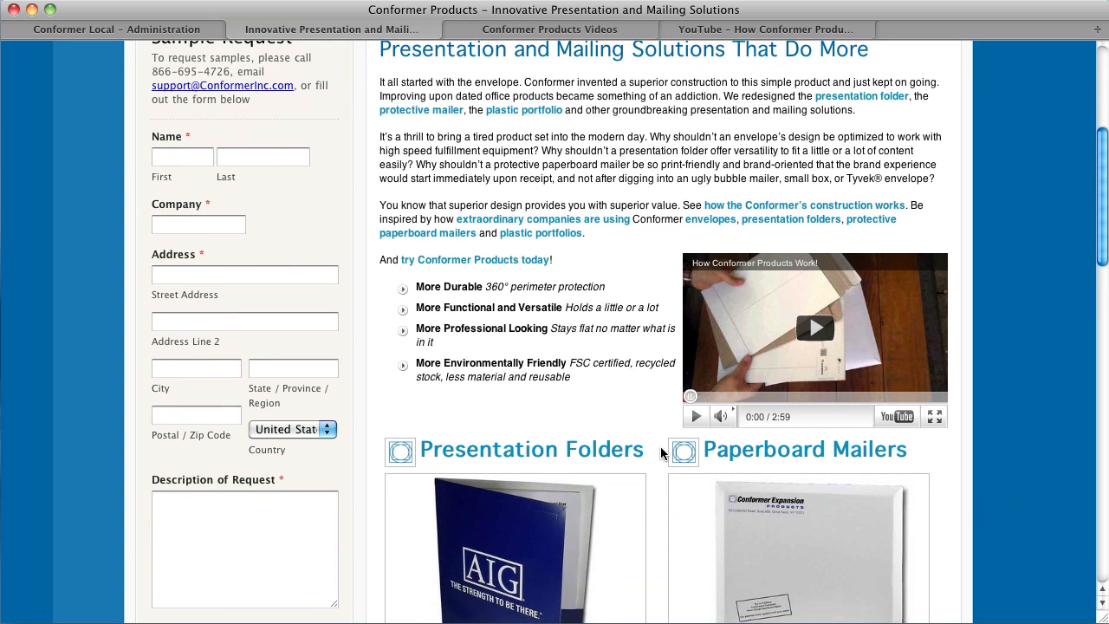
{"action": "mouse_move", "coordinate": [600, 445]}
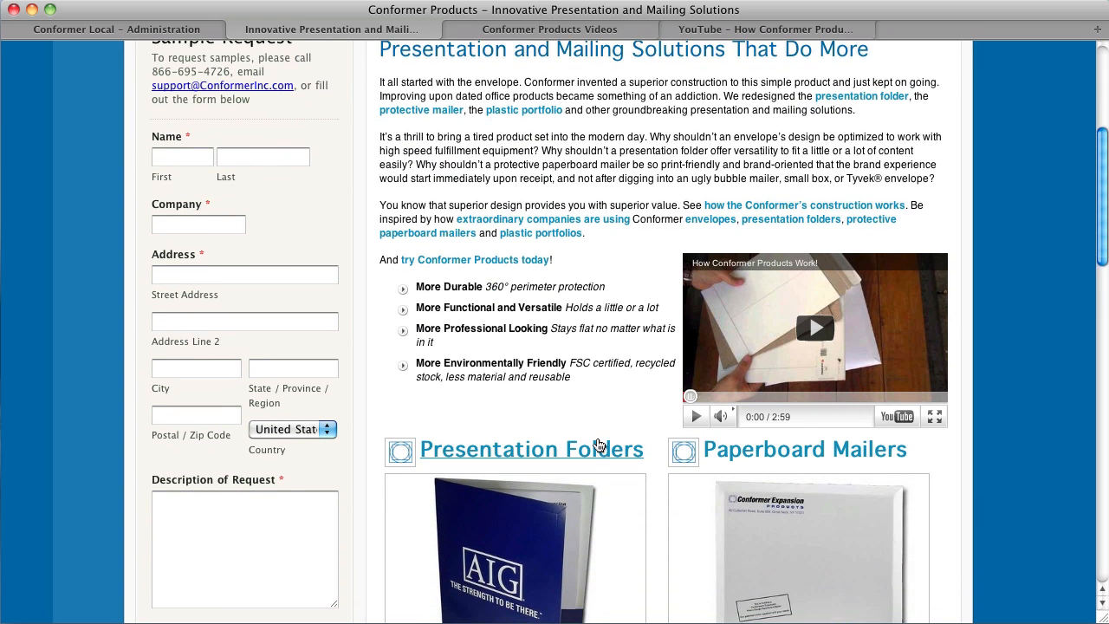